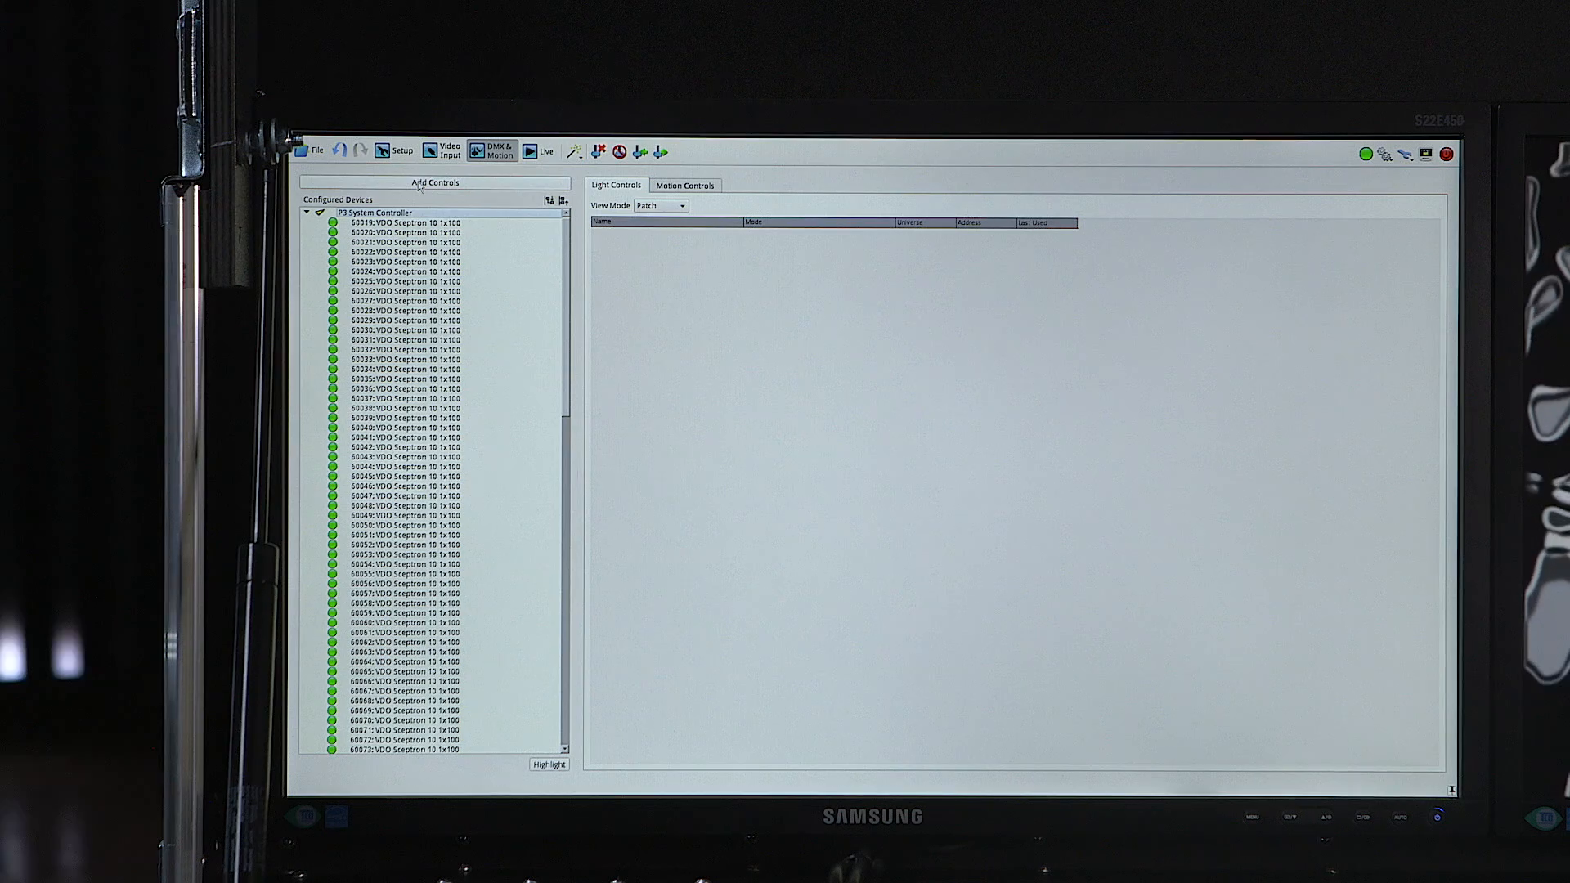
Add Global-mode light controls fed from Art-Net universe 1, start address 1.
left_click(433, 182)
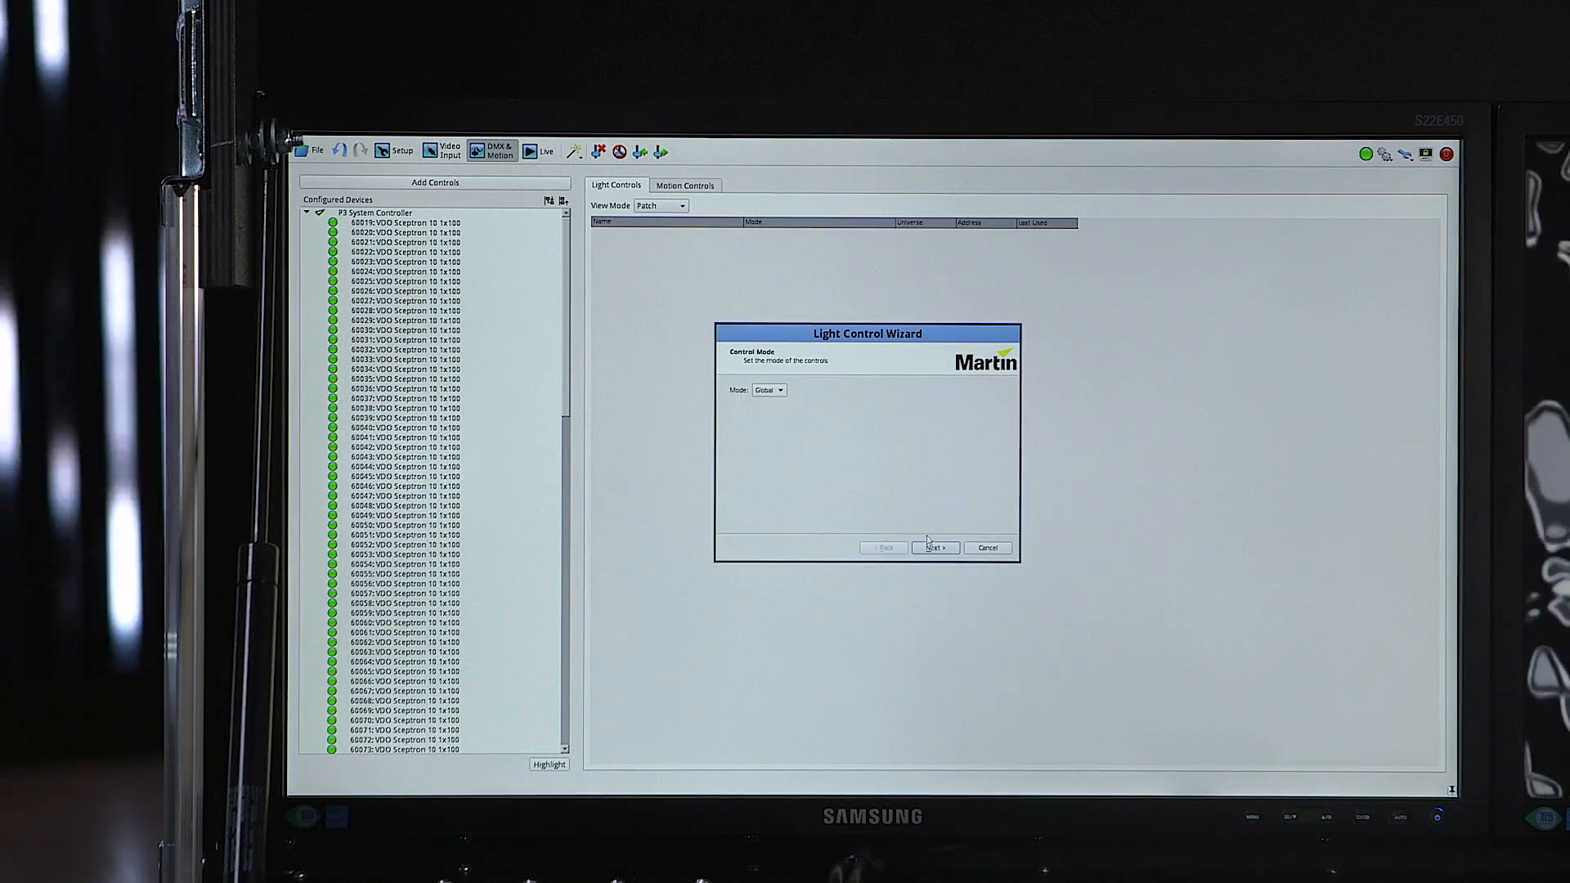
left_click(934, 546)
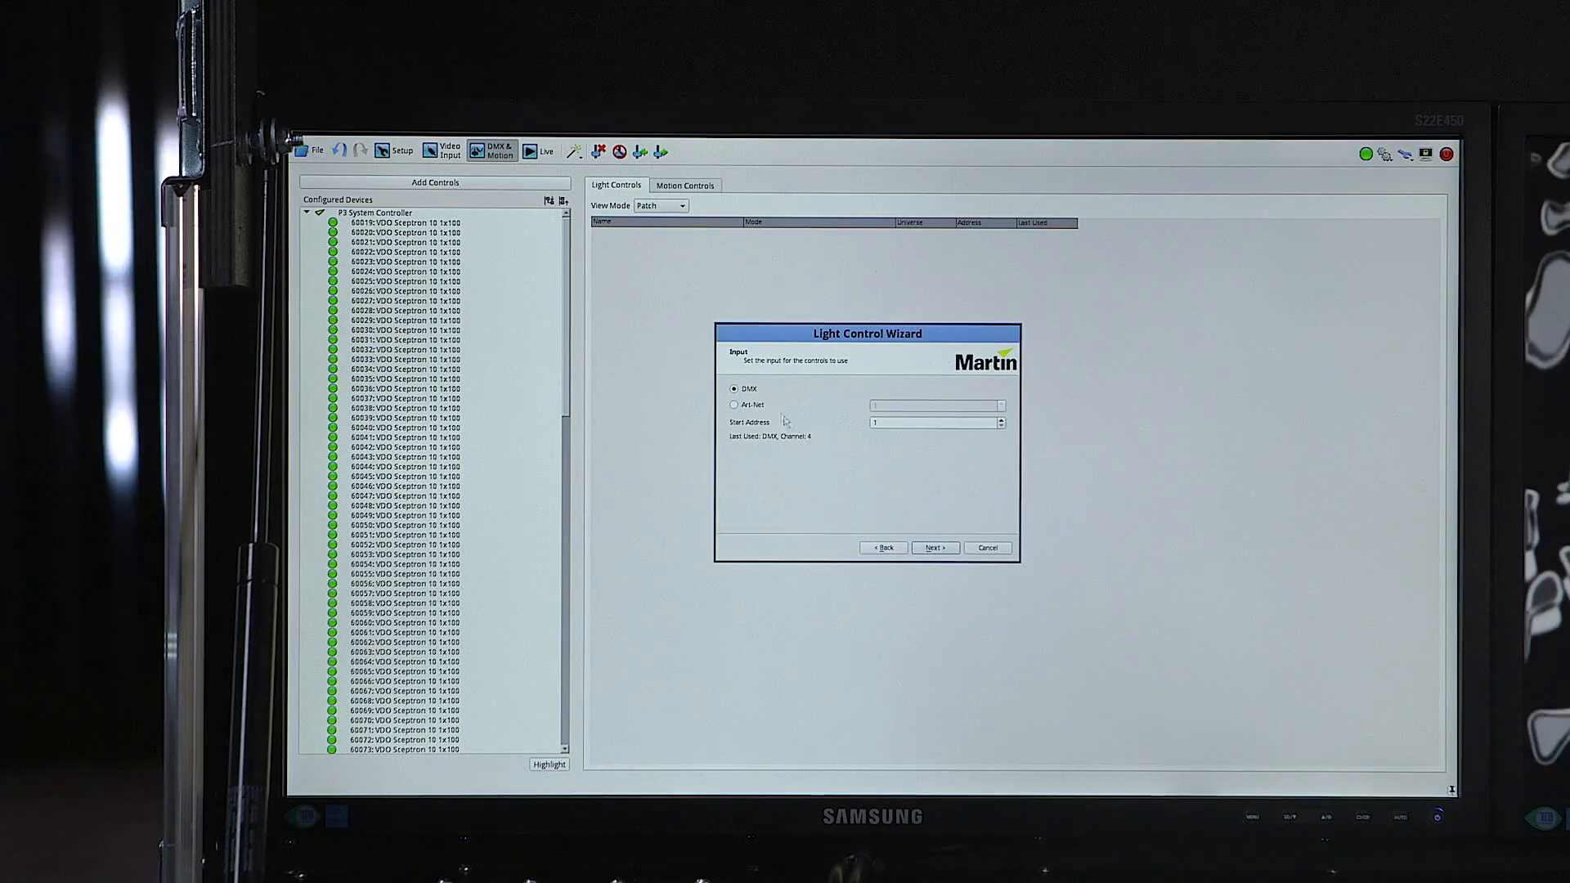
left_click(734, 404)
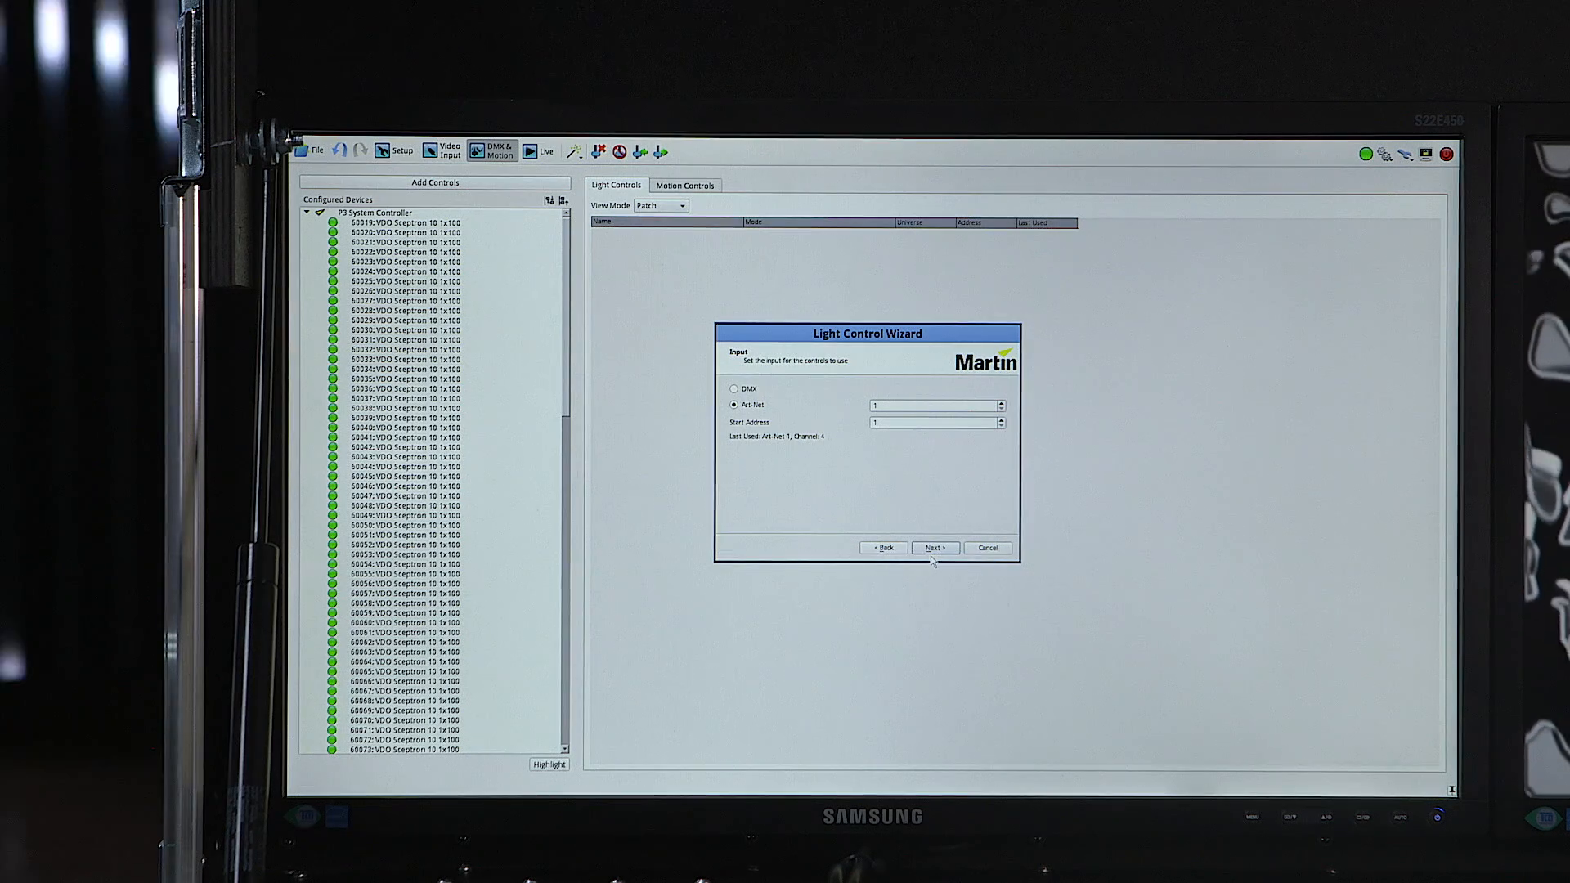
left_click(934, 548)
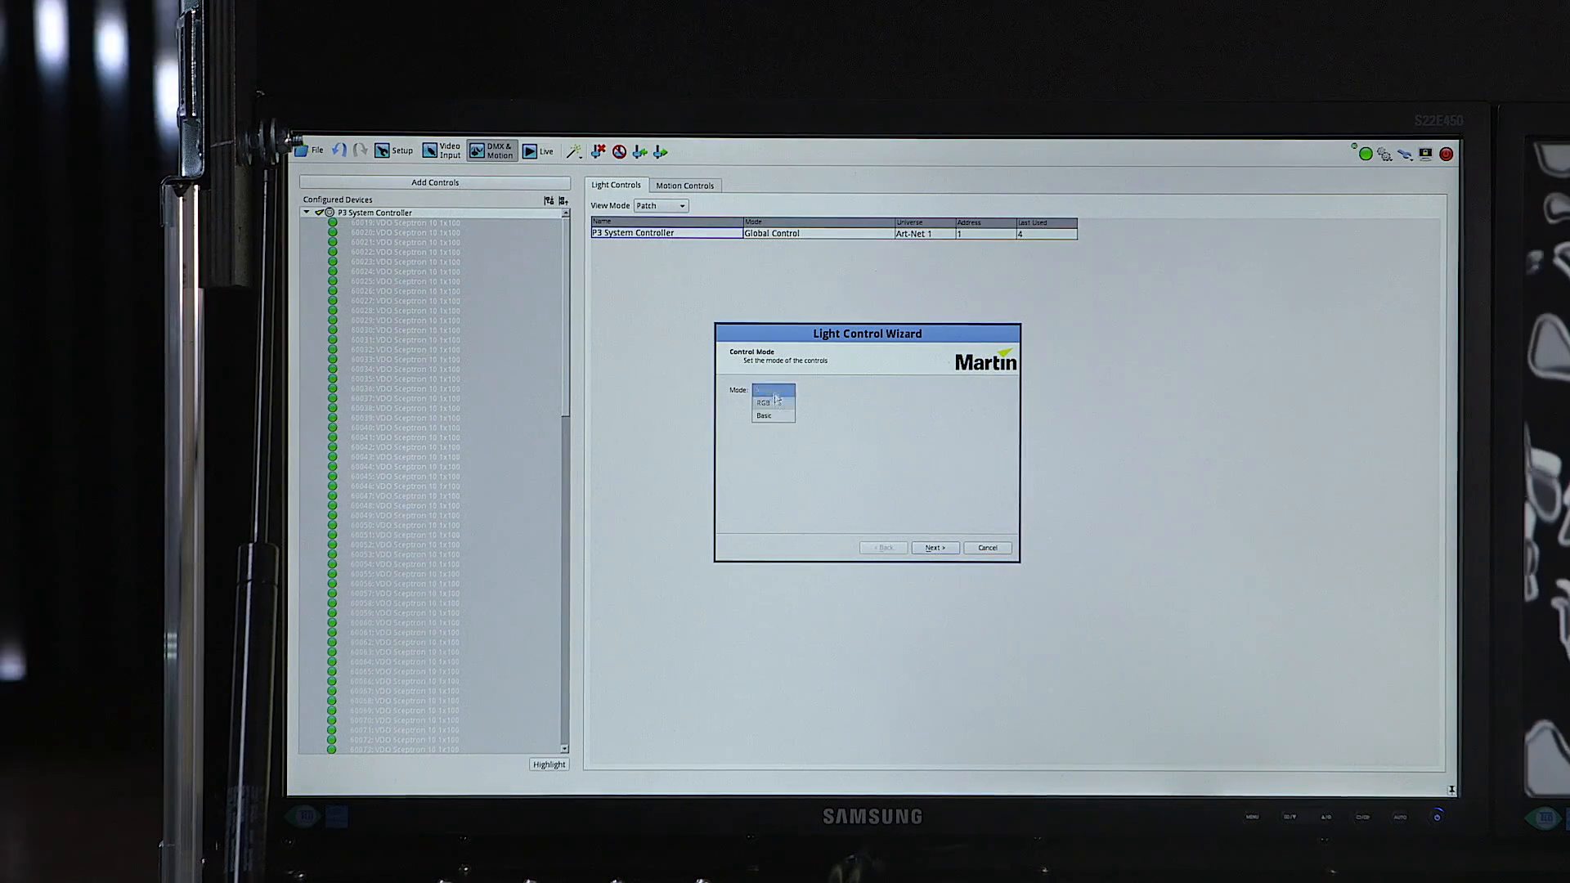
Add Basic-mode fixture controls for the Sceptron tiles, fed from Art-Net input.
left_click(764, 413)
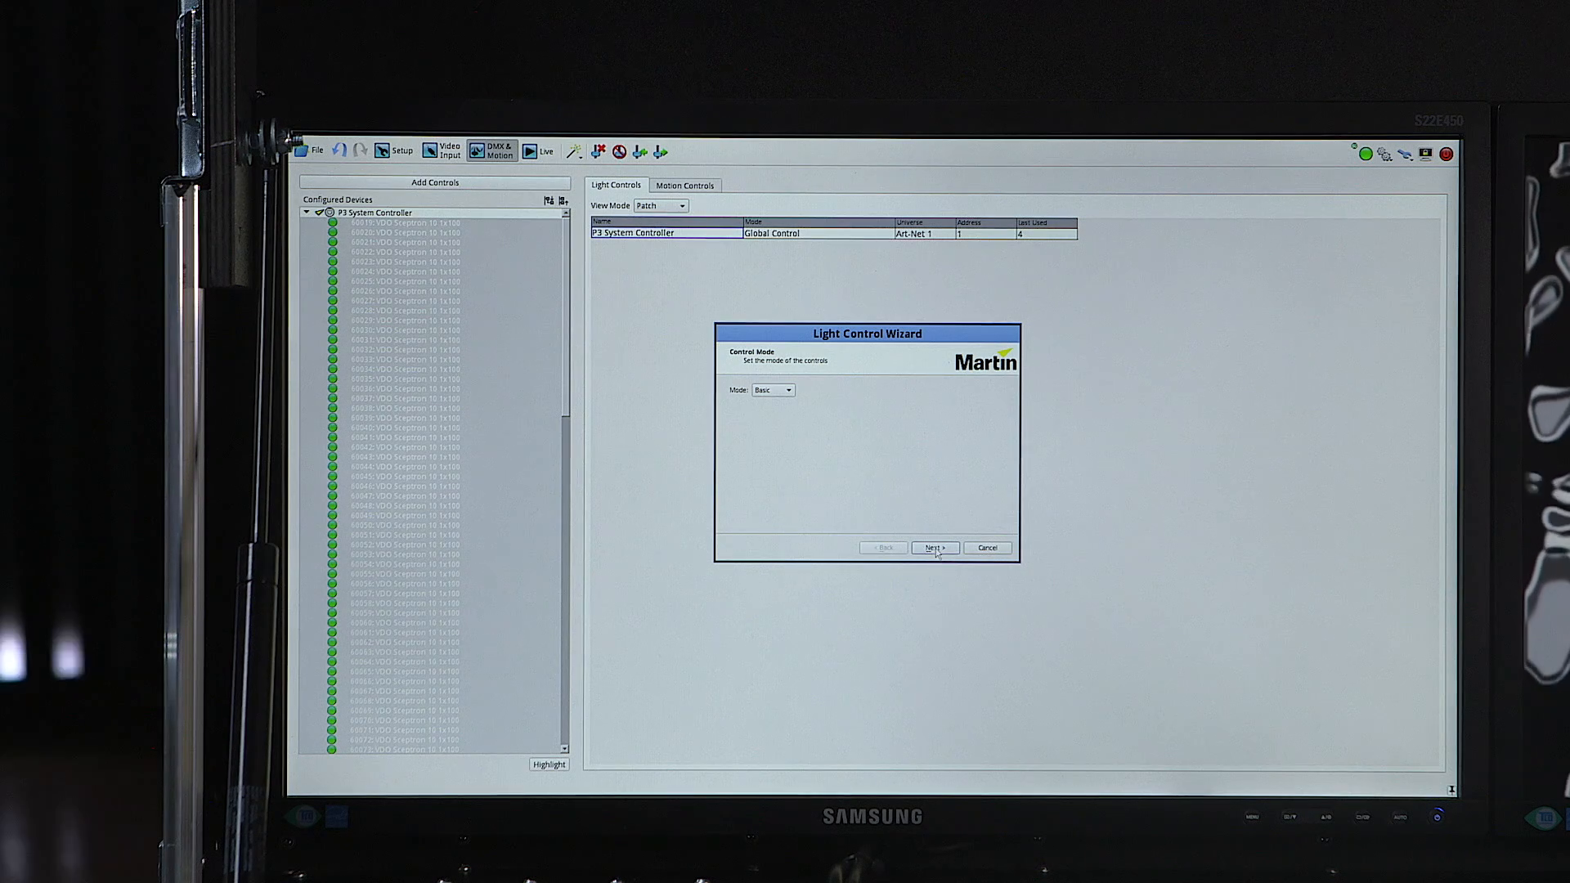
left_click(934, 548)
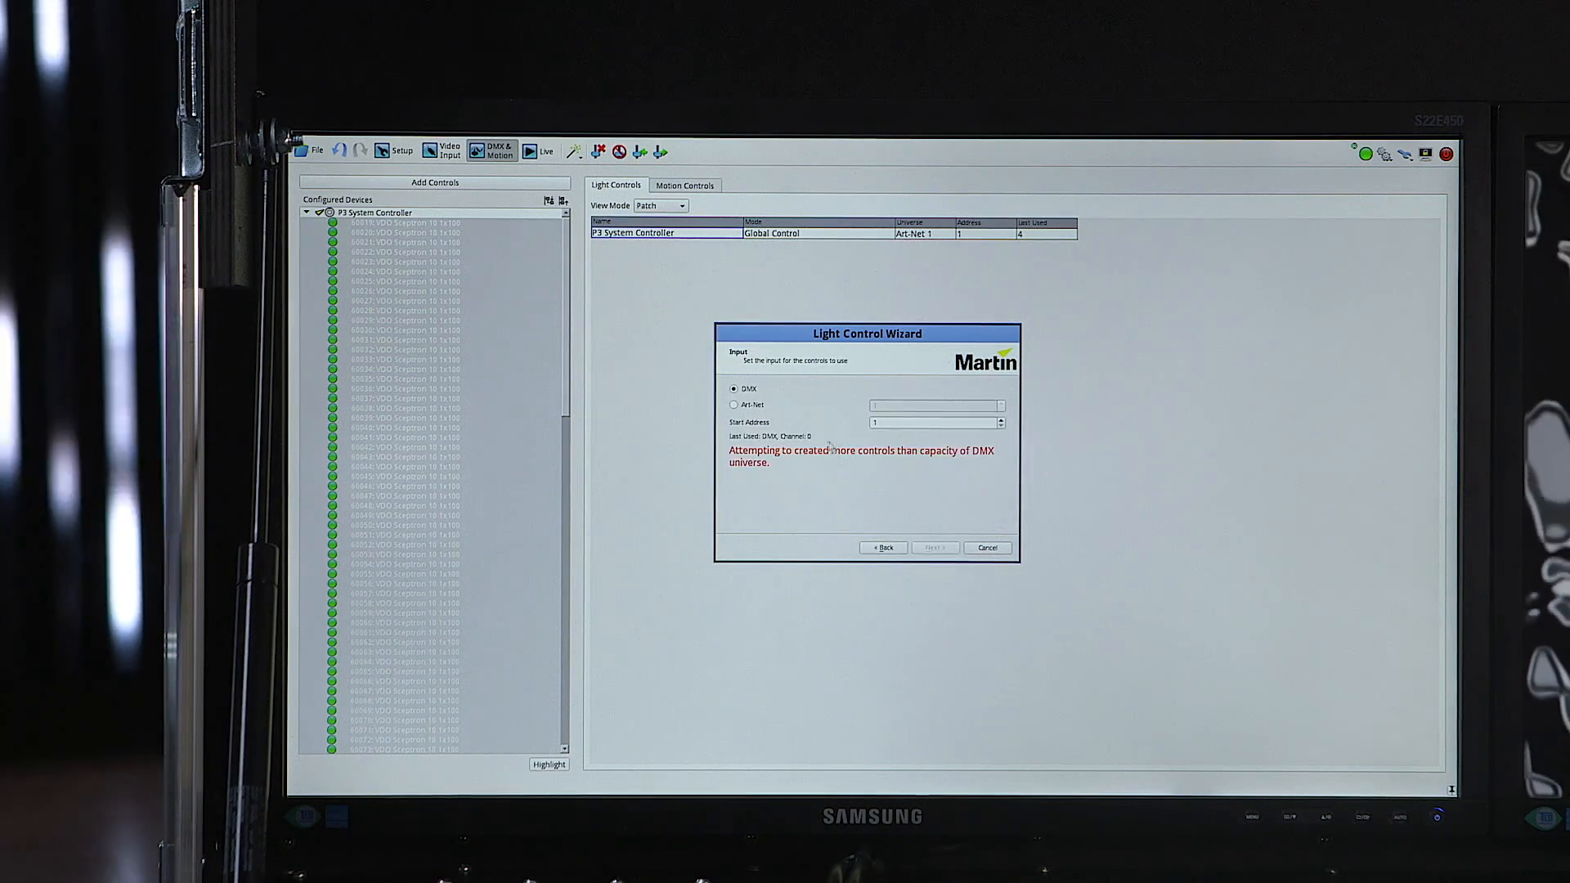
left_click(734, 404)
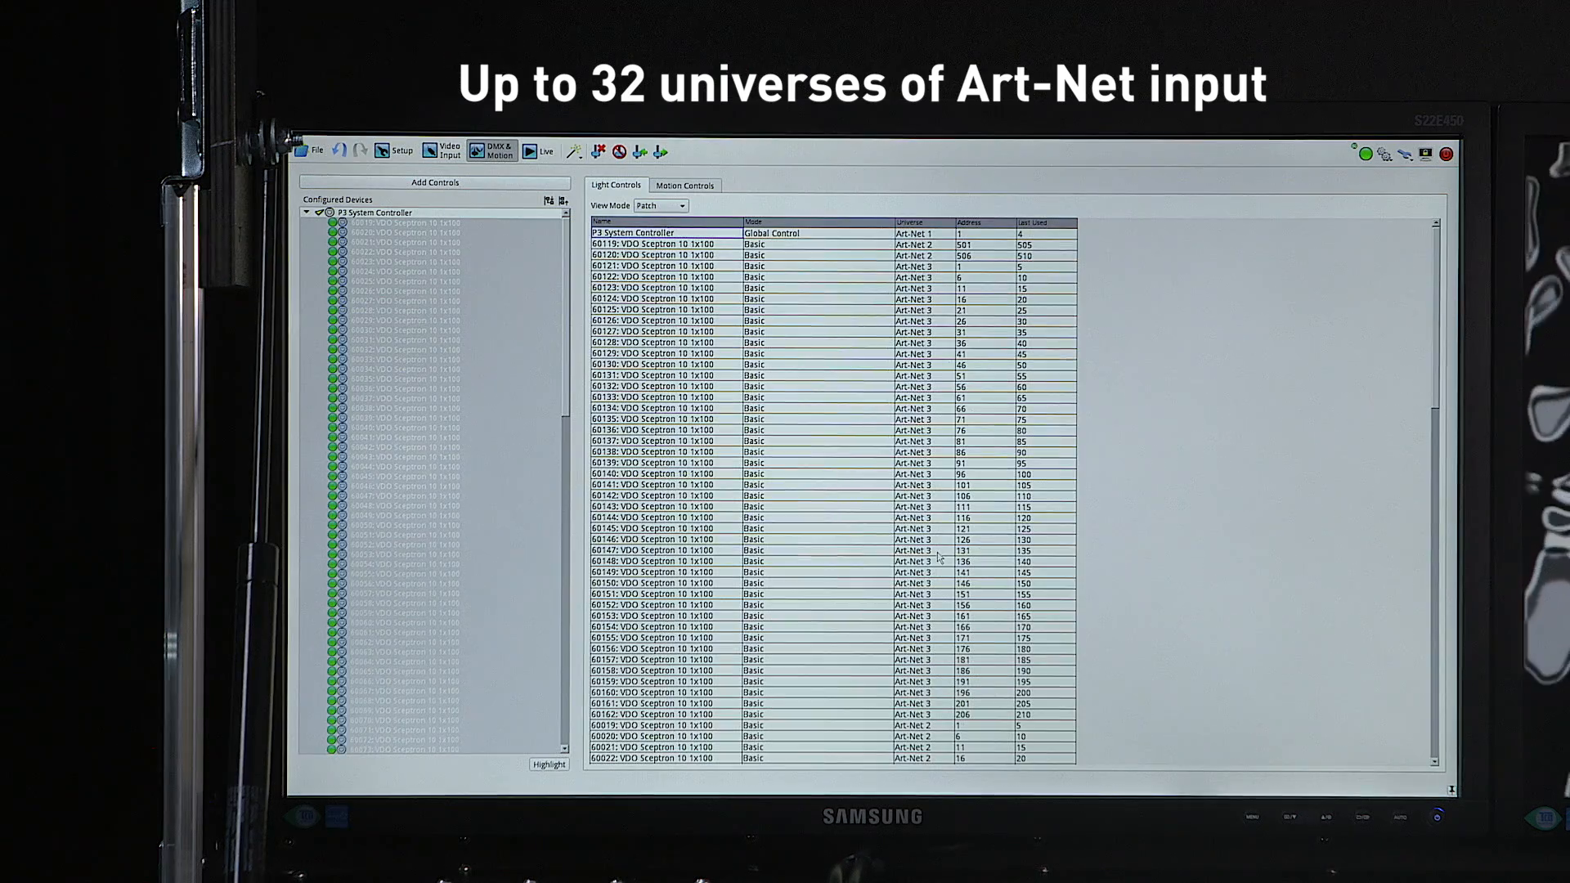
mouse_move(1146, 443)
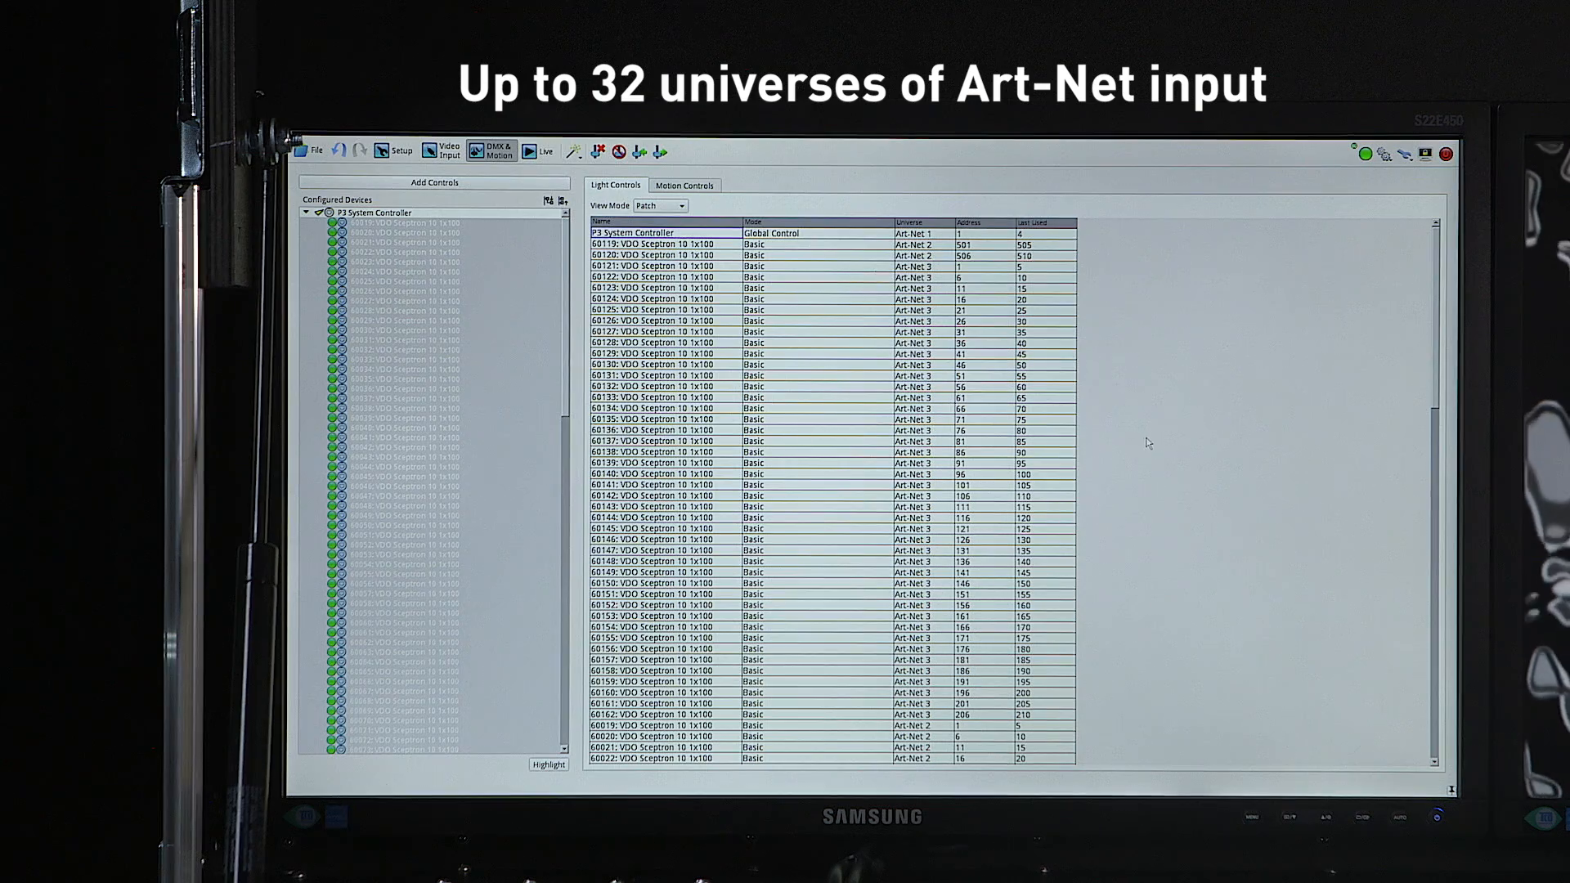